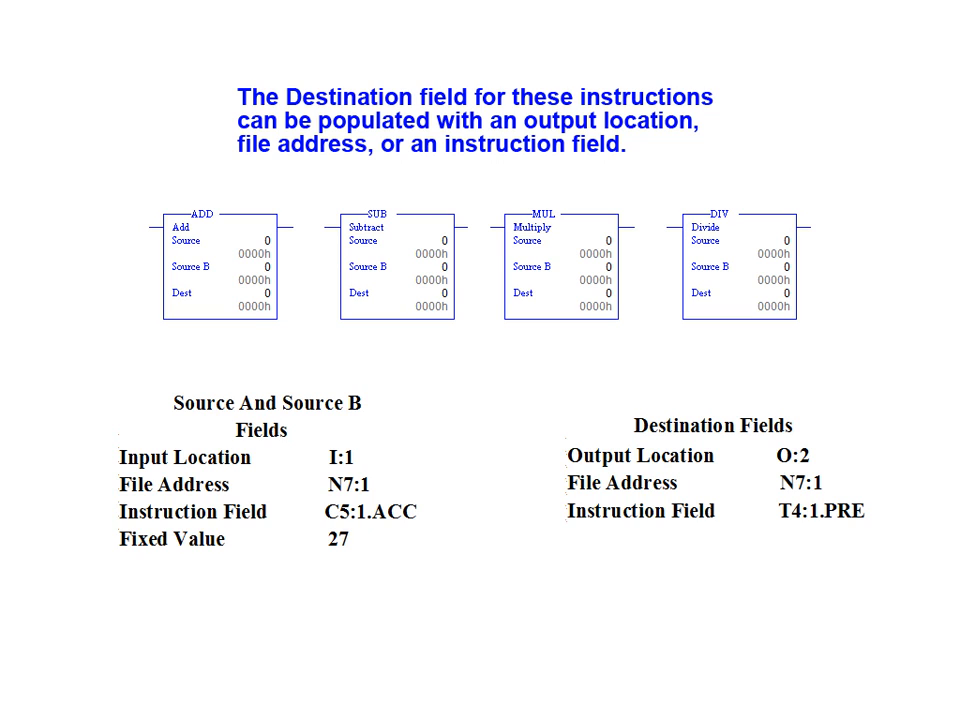
# Advance to the practice problem slide on finding output O:4 with I:1 at 20
pyautogui.press('right')
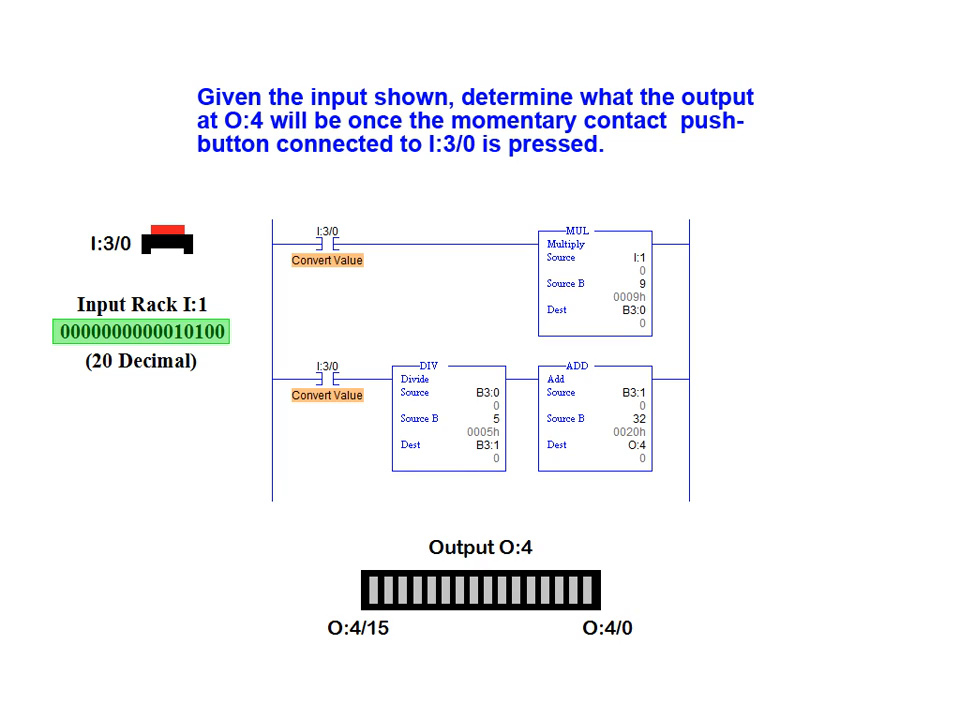
pyautogui.moveTo(570, 523)
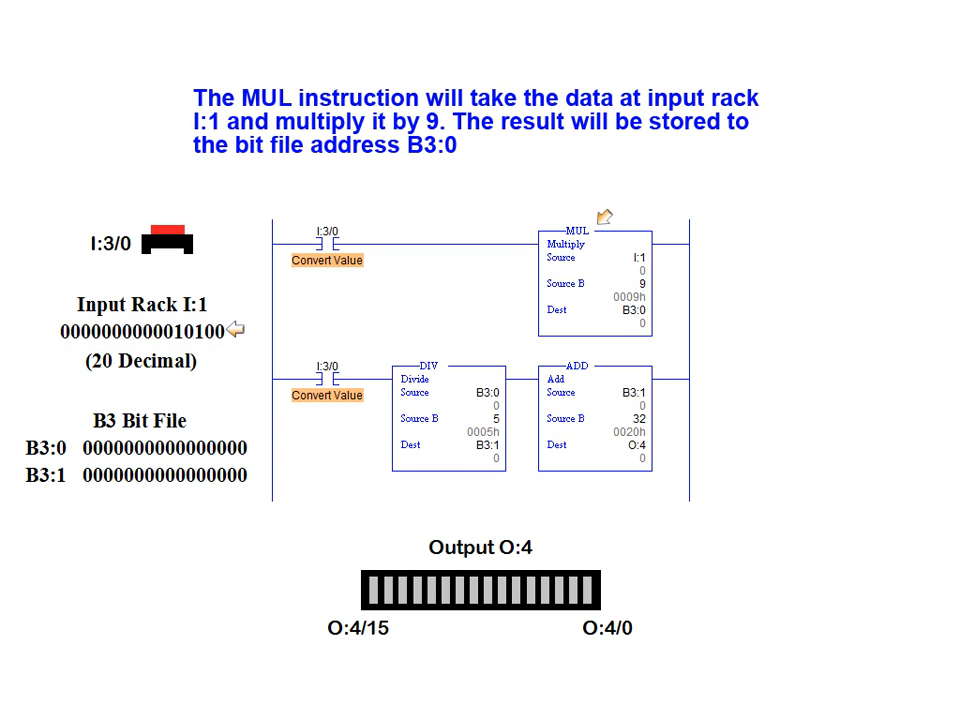
# Advance to the slide where MUL multiplies I:1 by 9 into B3:0
pyautogui.click(593, 284)
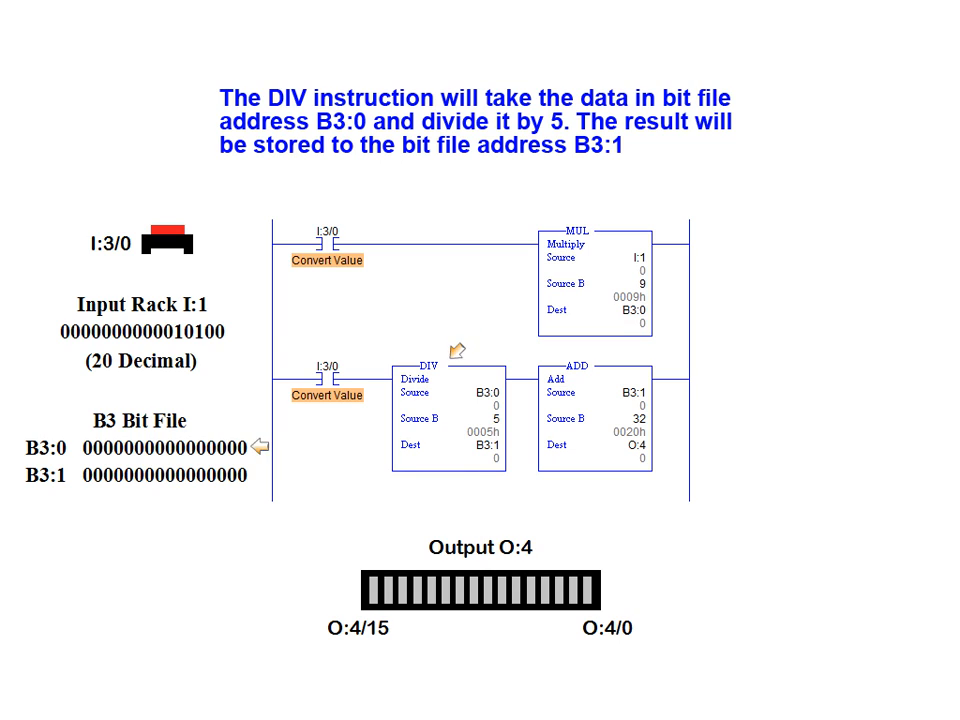
# Advance to the slide where DIV divides B3:0 by 5 into B3:1
pyautogui.click(447, 418)
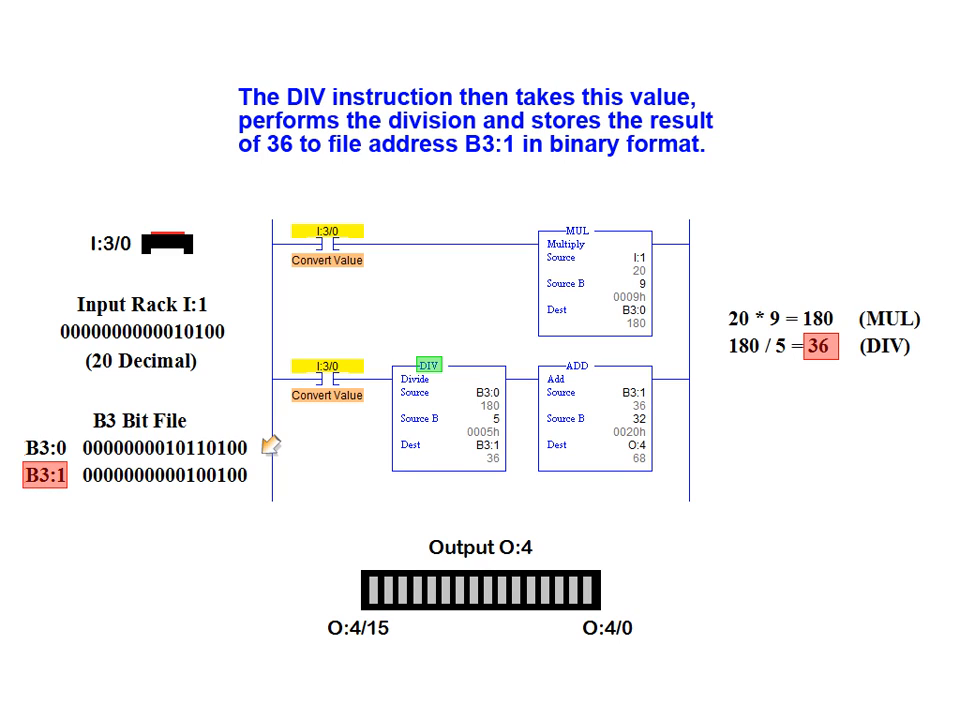
pyautogui.moveTo(262, 453)
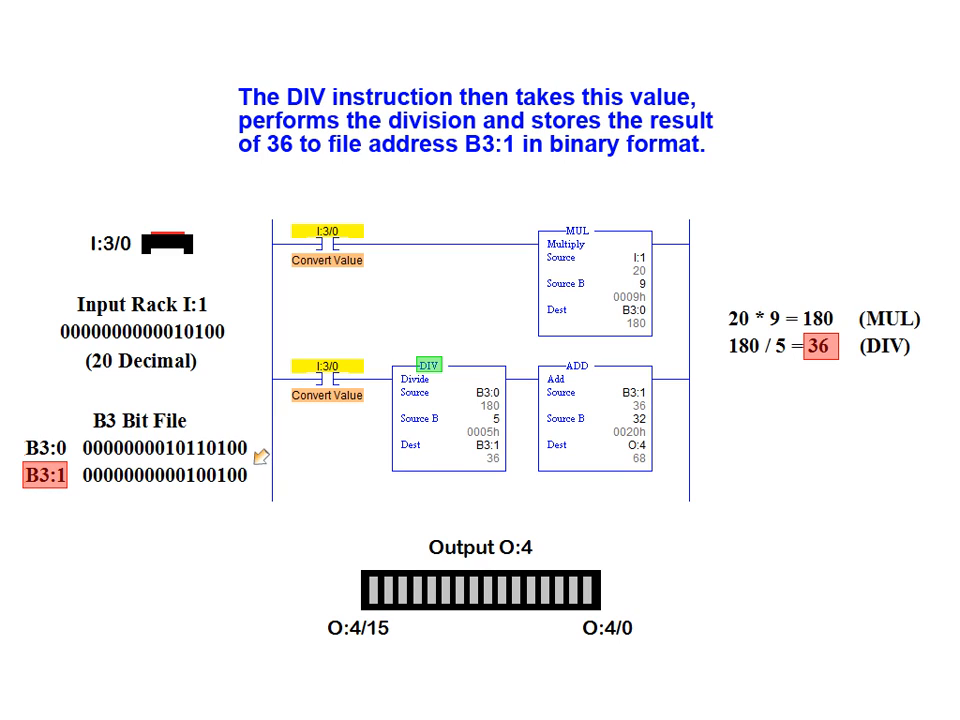